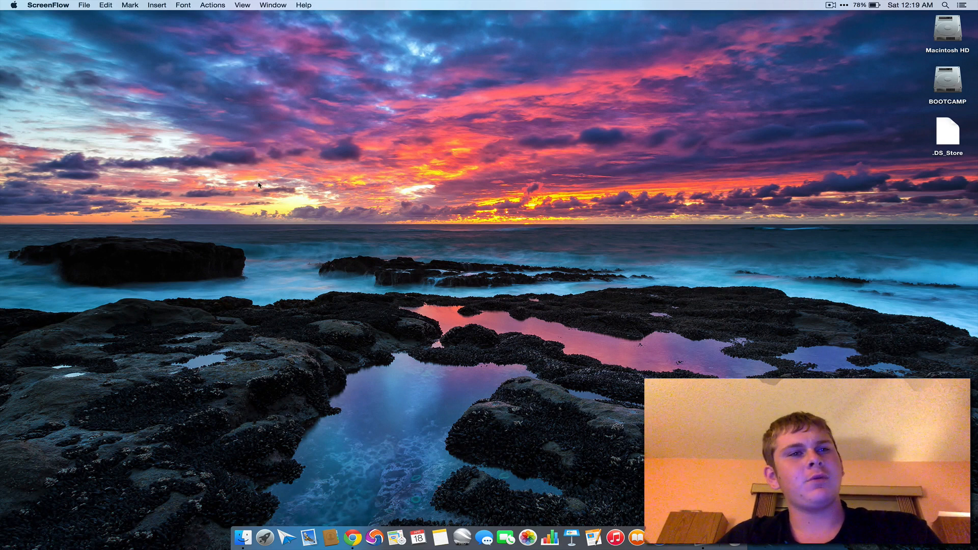
mouse_move(215, 183)
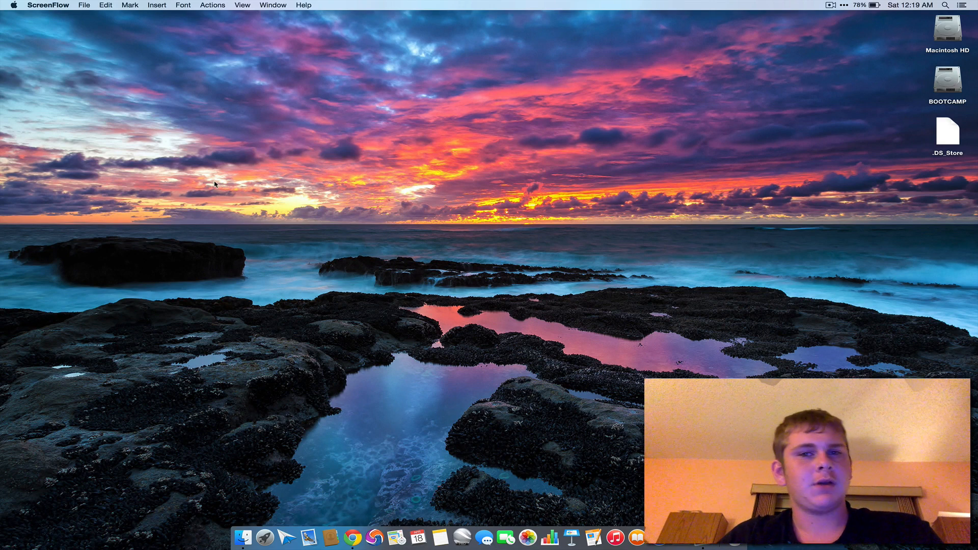
Step: Check this Mac's system version from the Apple menu overview, then dismiss it
left_click(12, 5)
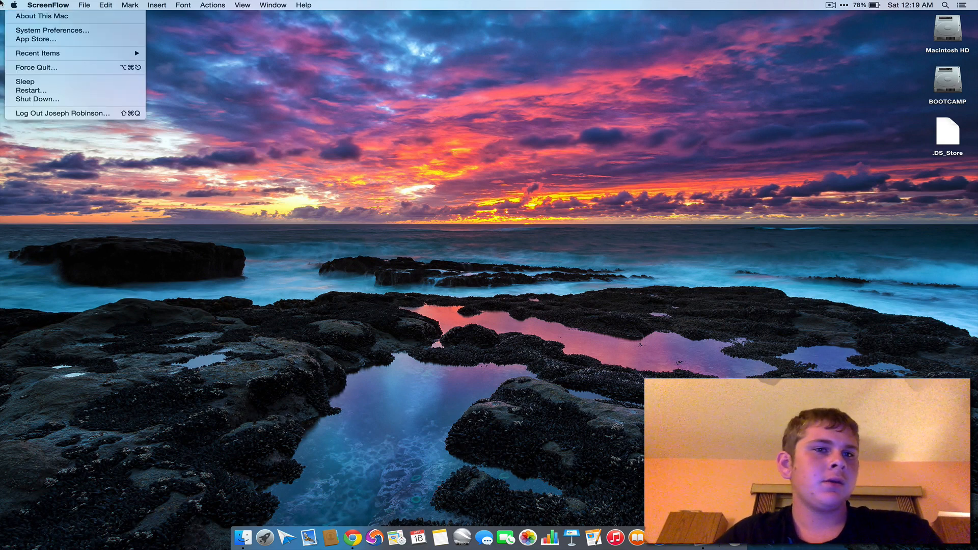
left_click(415, 196)
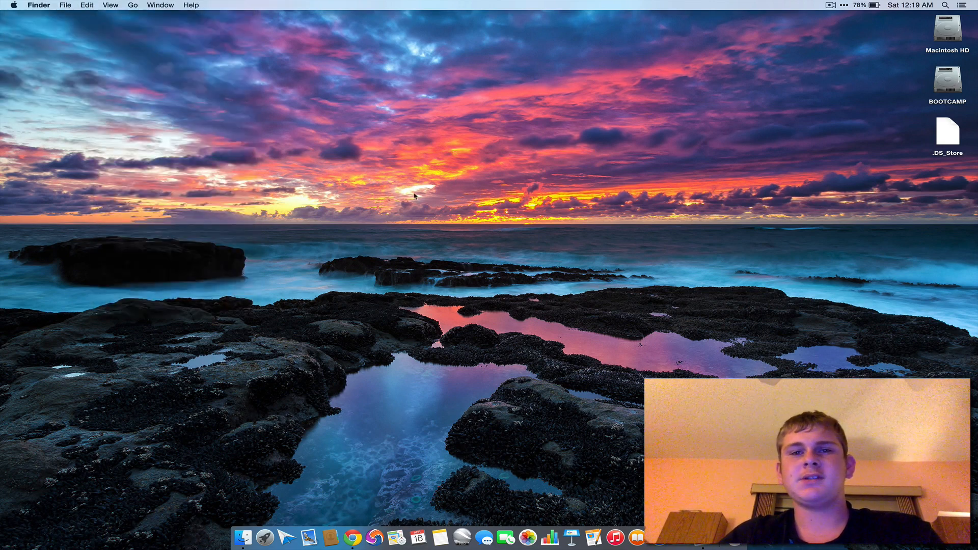
mouse_move(411, 204)
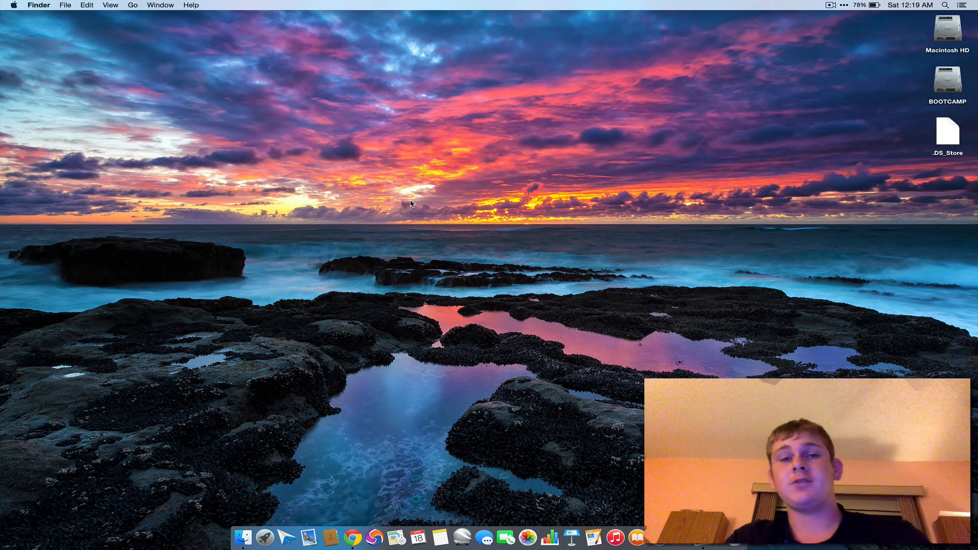
mouse_move(265, 66)
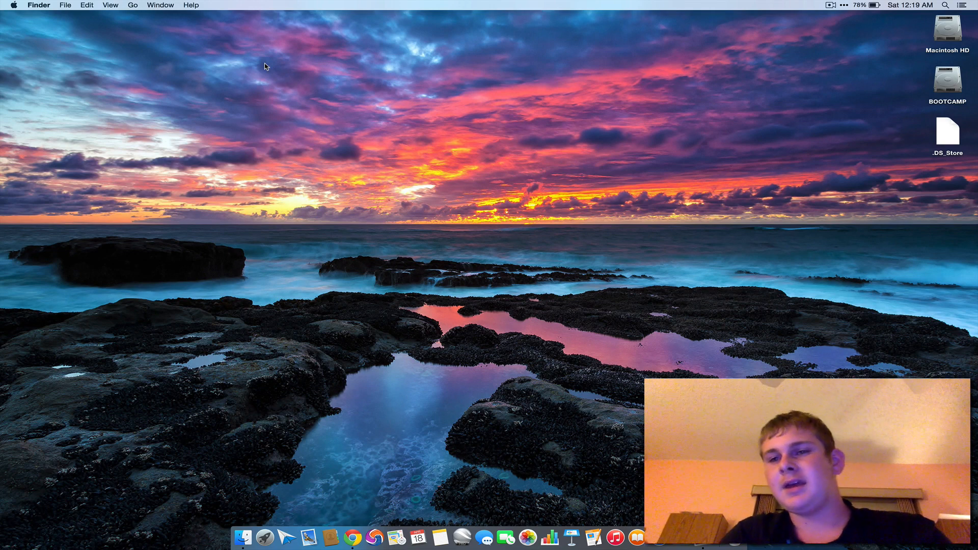
mouse_move(546, 364)
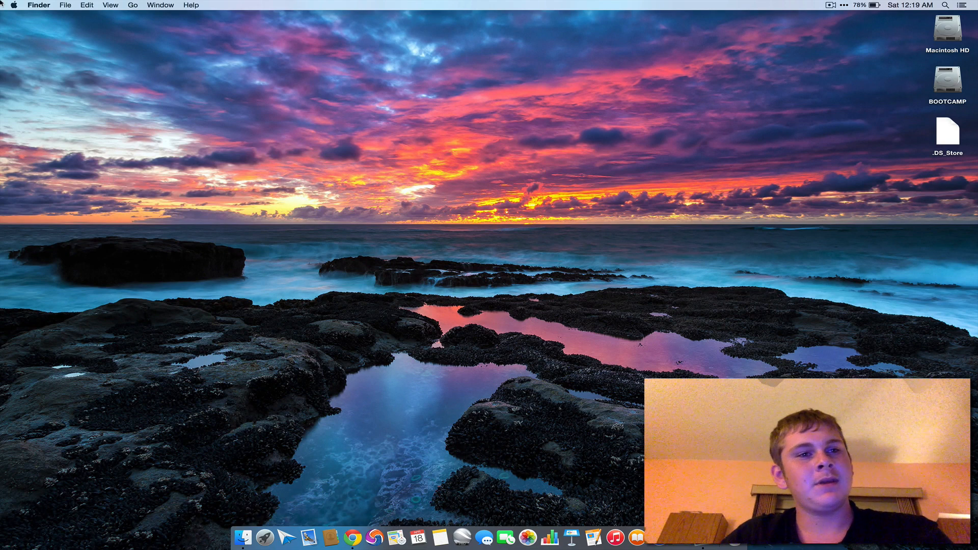
left_click(12, 5)
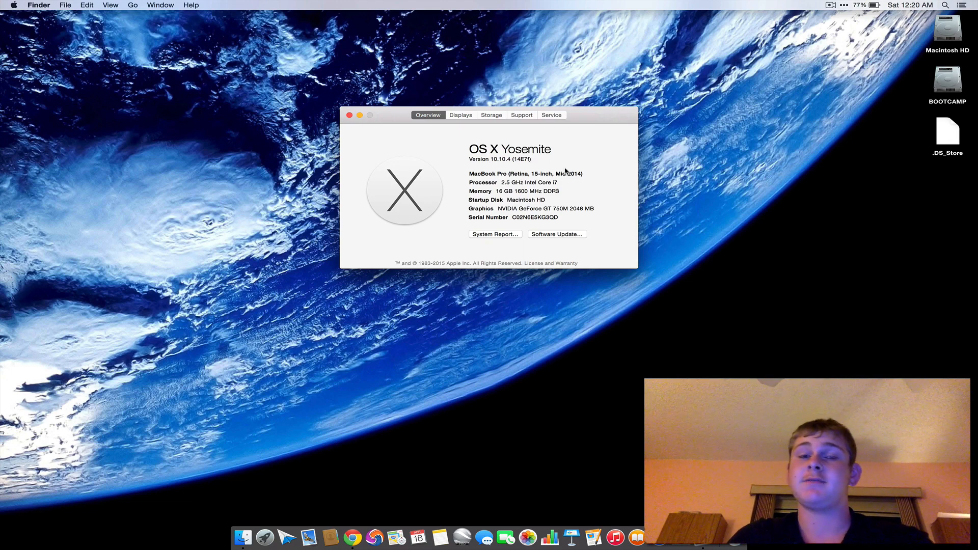
mouse_move(388, 120)
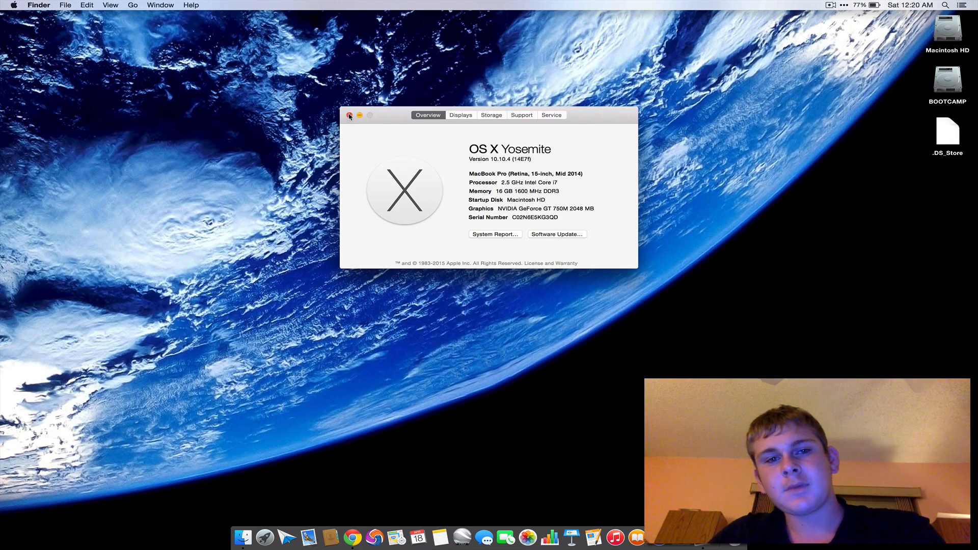
left_click(350, 115)
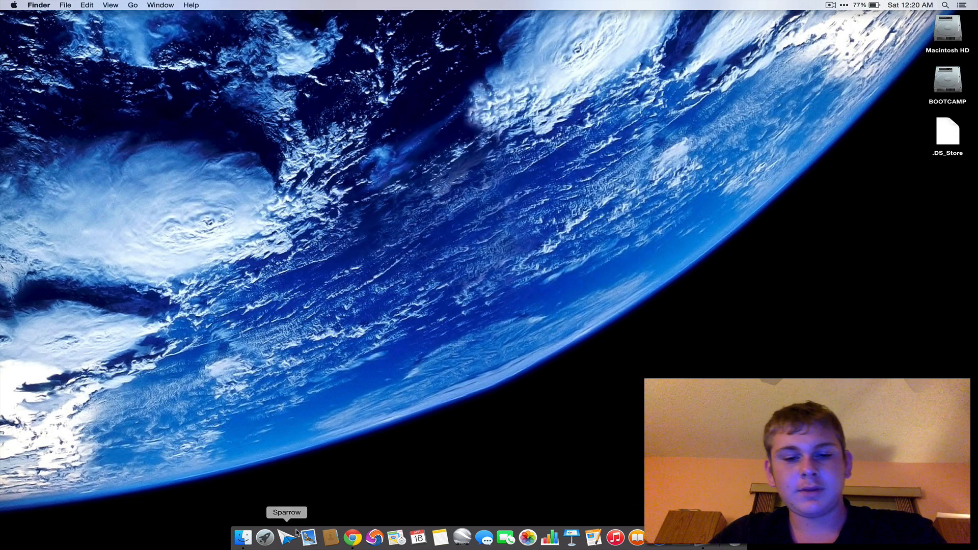
mouse_move(353, 537)
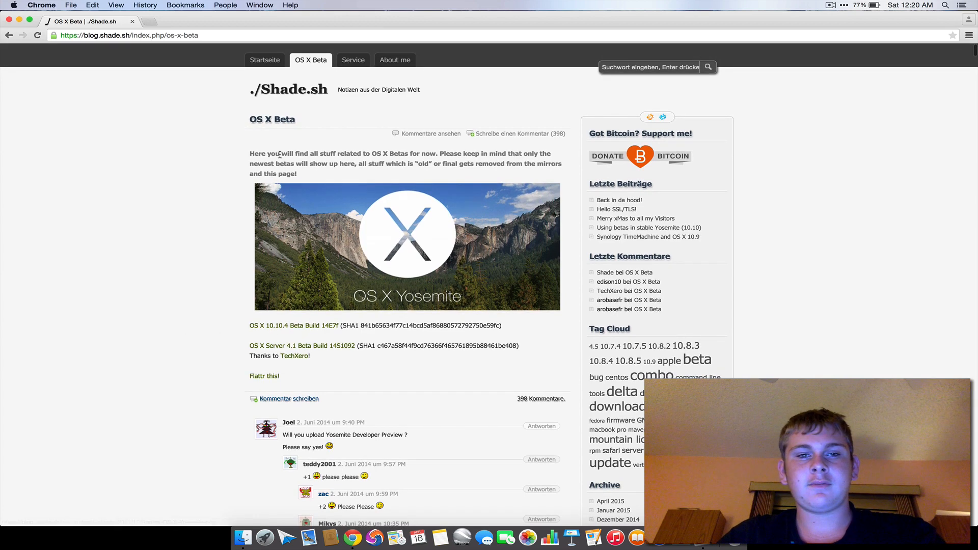
mouse_move(292, 325)
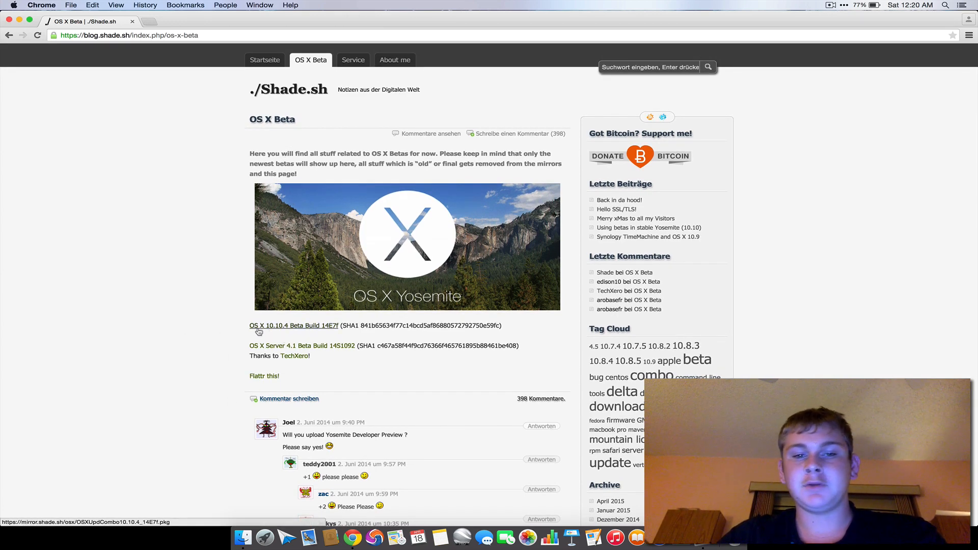
mouse_move(178, 281)
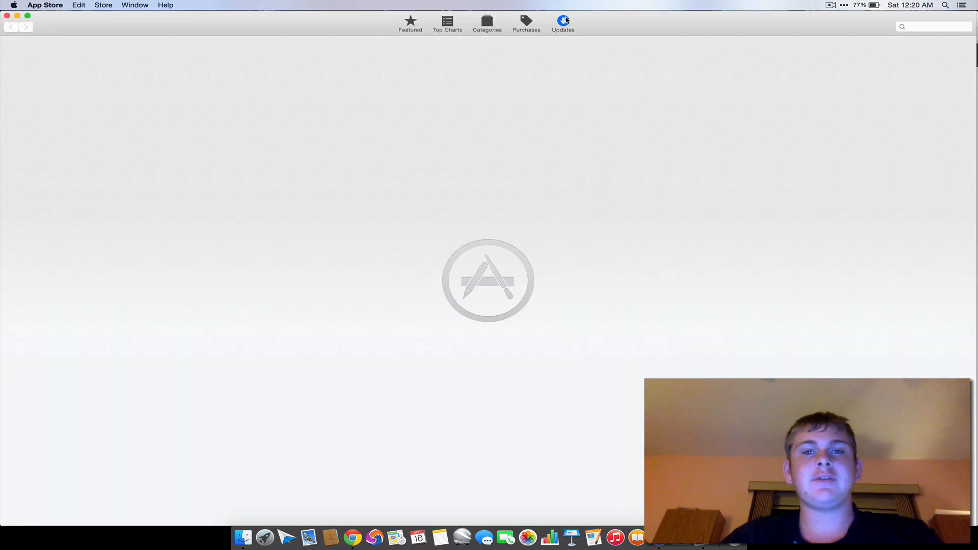
Step: View the App Store updates list showing the 10.10.4 pre-release seed installed, then return to the OS X Beta page
left_click(563, 23)
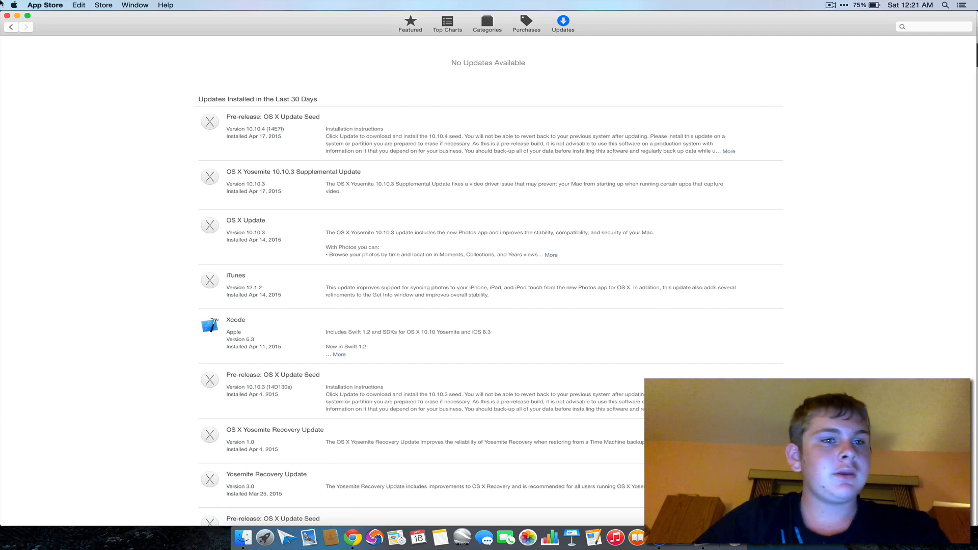
left_click(44, 5)
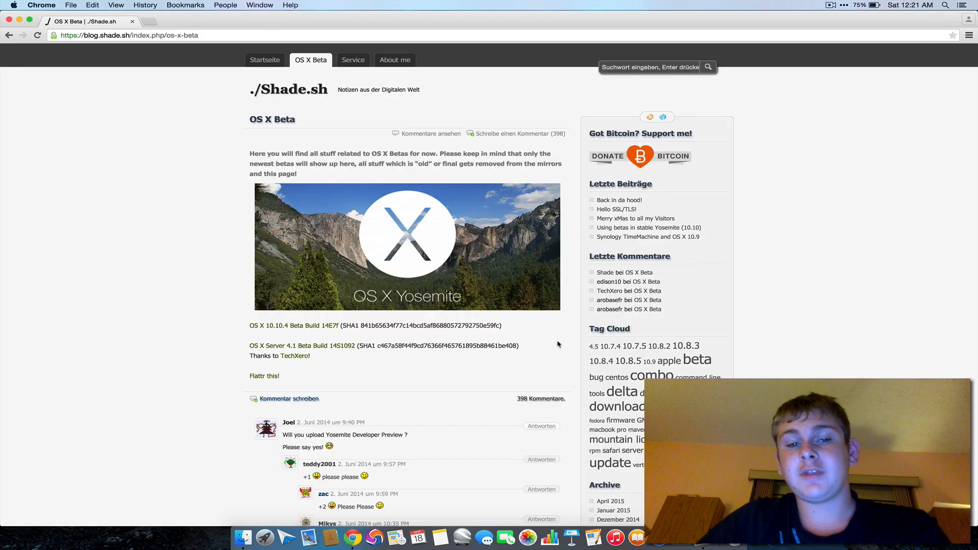
mouse_move(235, 461)
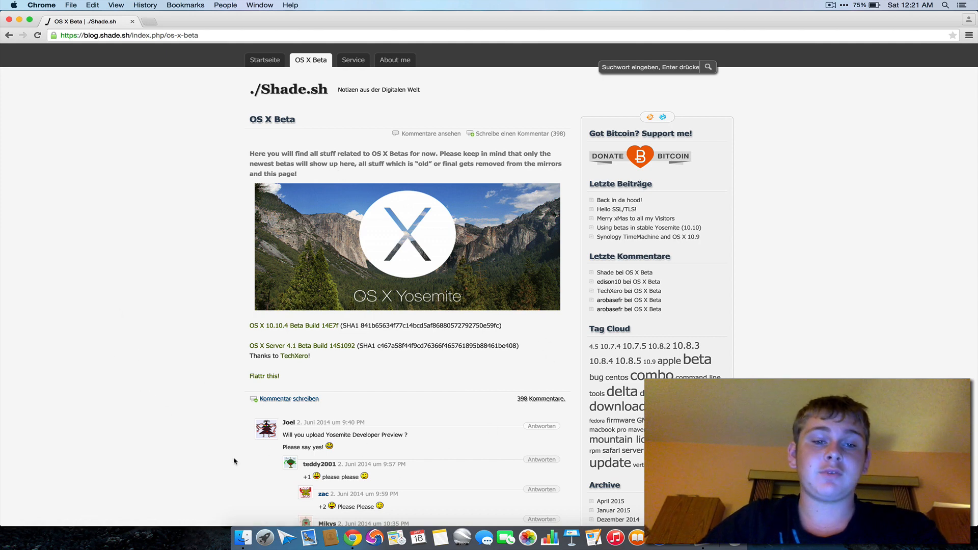
mouse_move(324, 327)
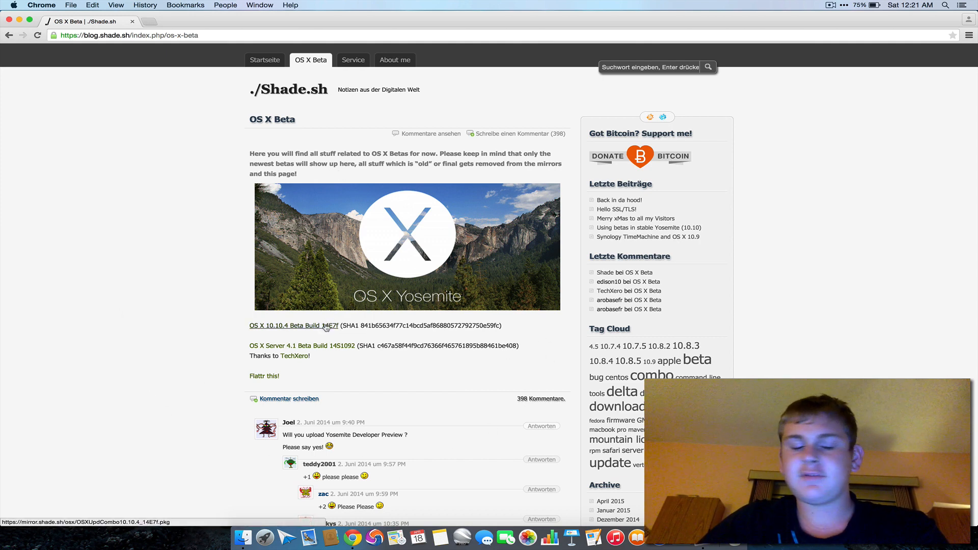
mouse_move(324, 337)
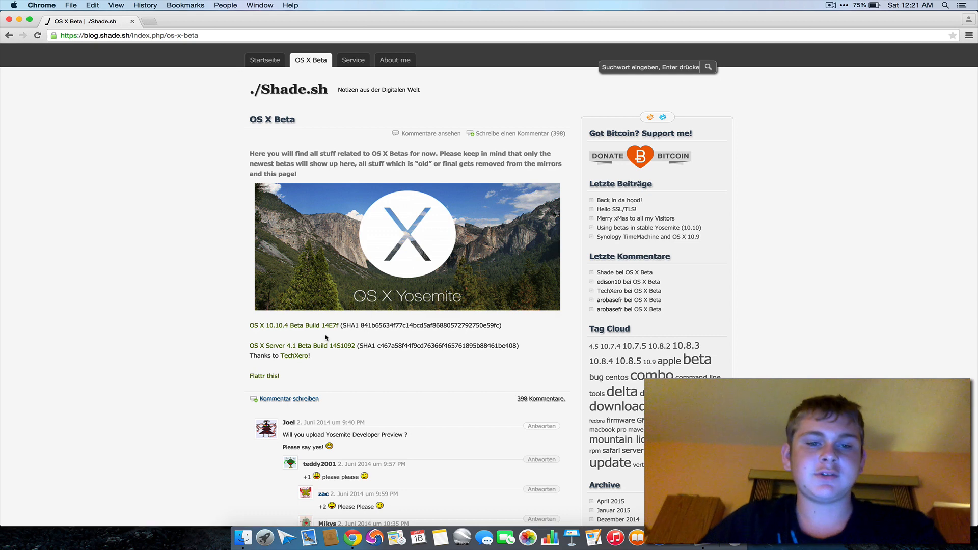
Step: Download the OS X 10.10.4 Beta Build 14E7f package and keep it despite the harmful-file warning
left_click(293, 325)
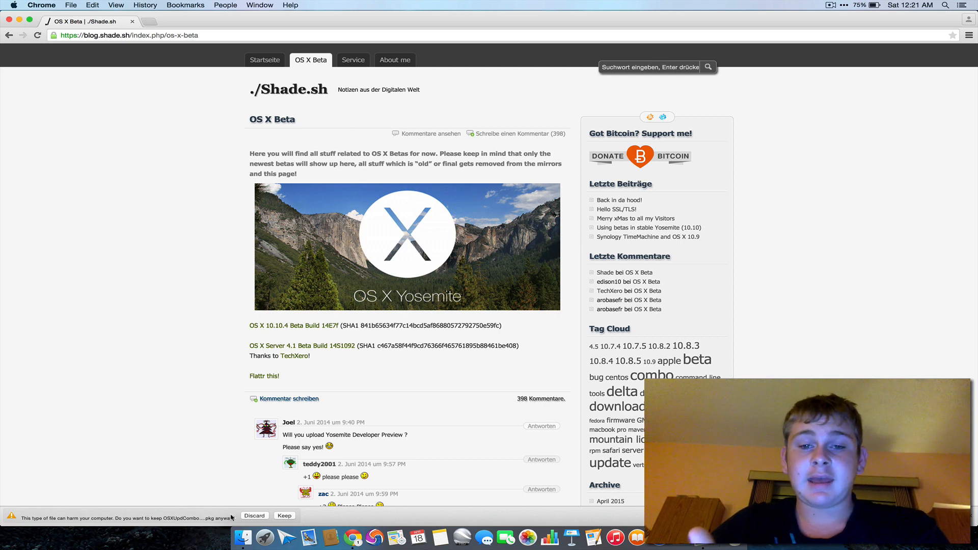
left_click(284, 516)
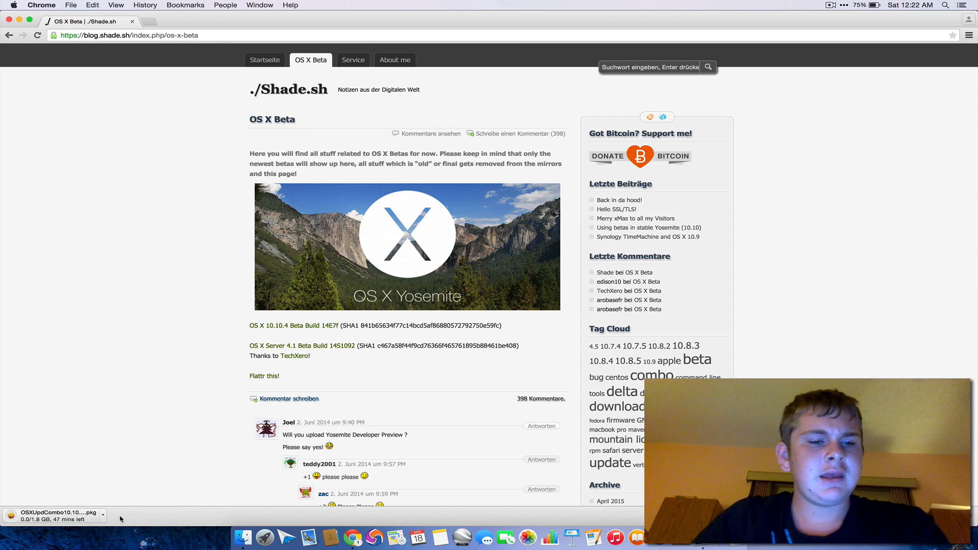
Step: Cancel the running 10.10.4 combo update download from the downloads bar
left_click(103, 513)
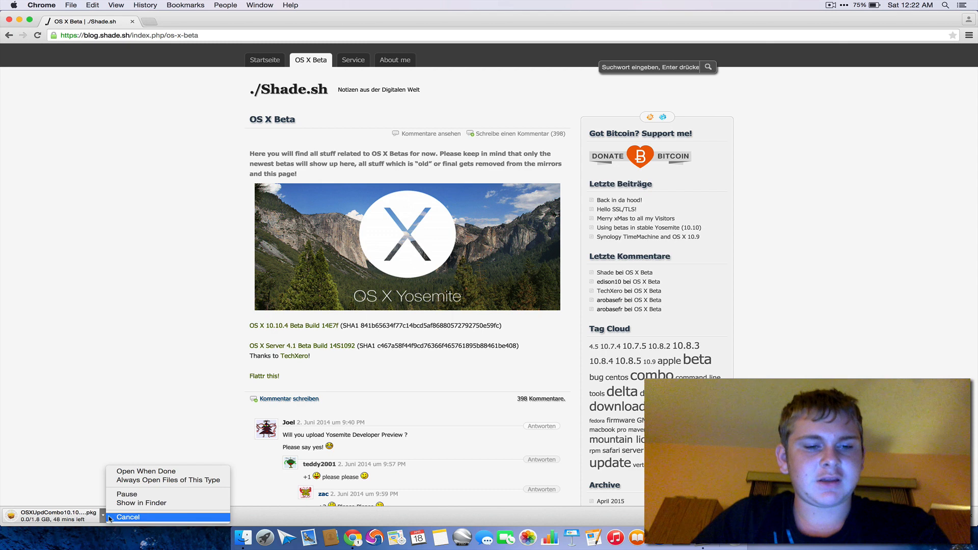
left_click(128, 516)
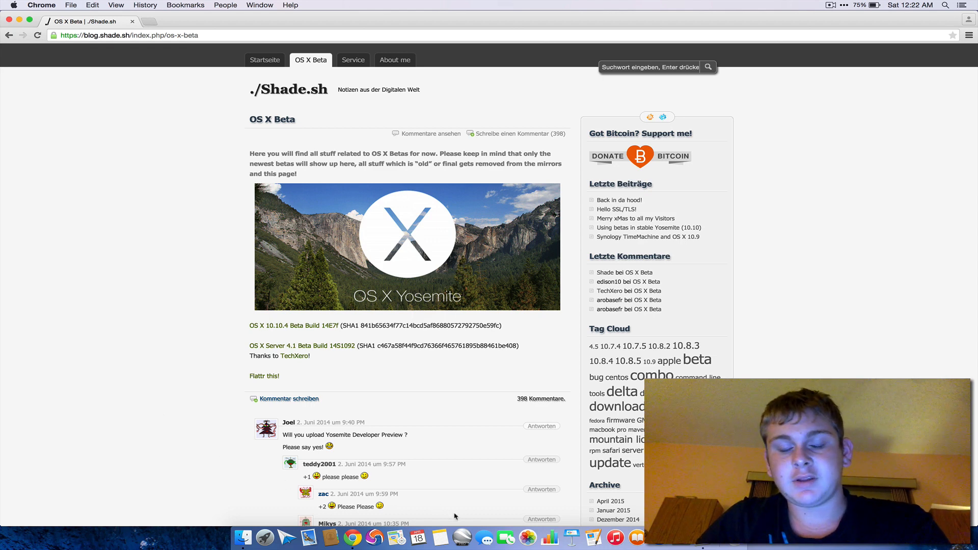
left_click(12, 5)
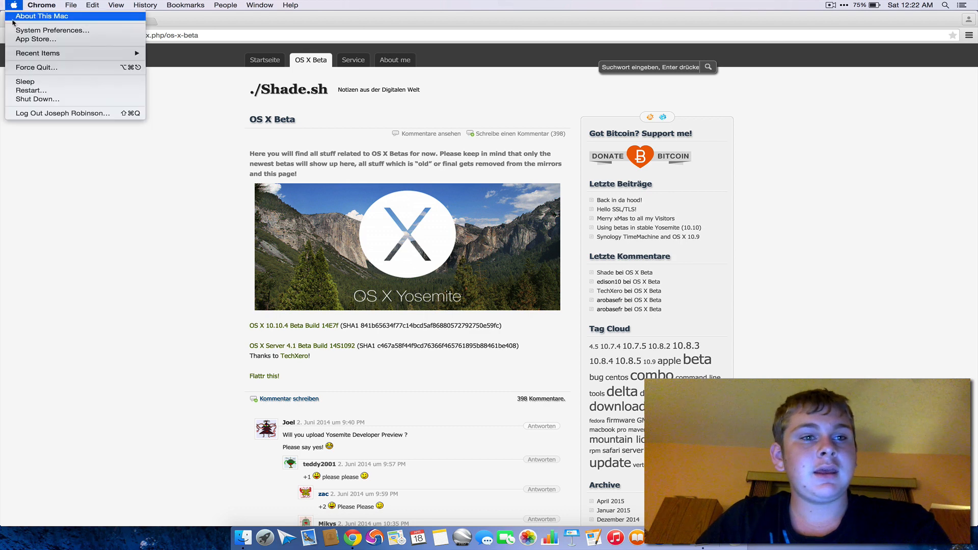
left_click(42, 15)
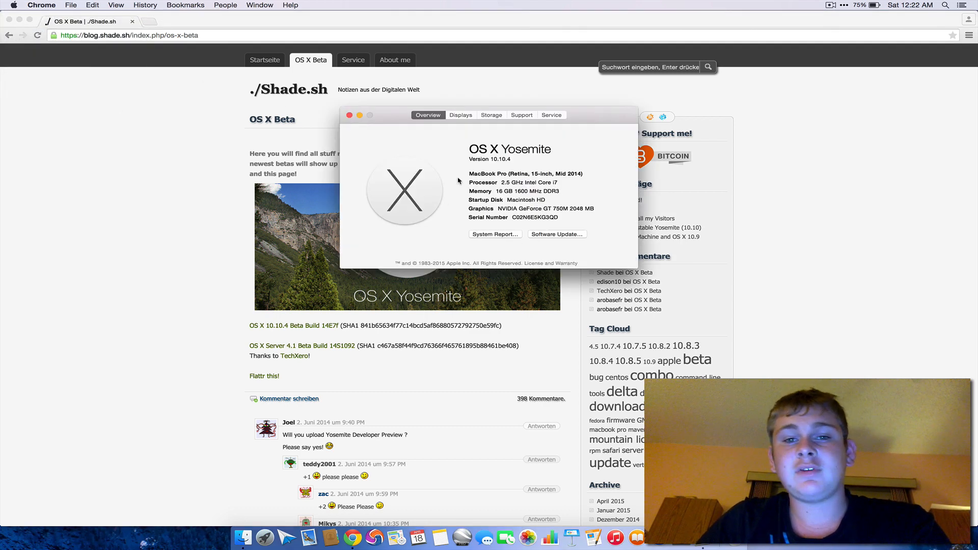
mouse_move(350, 115)
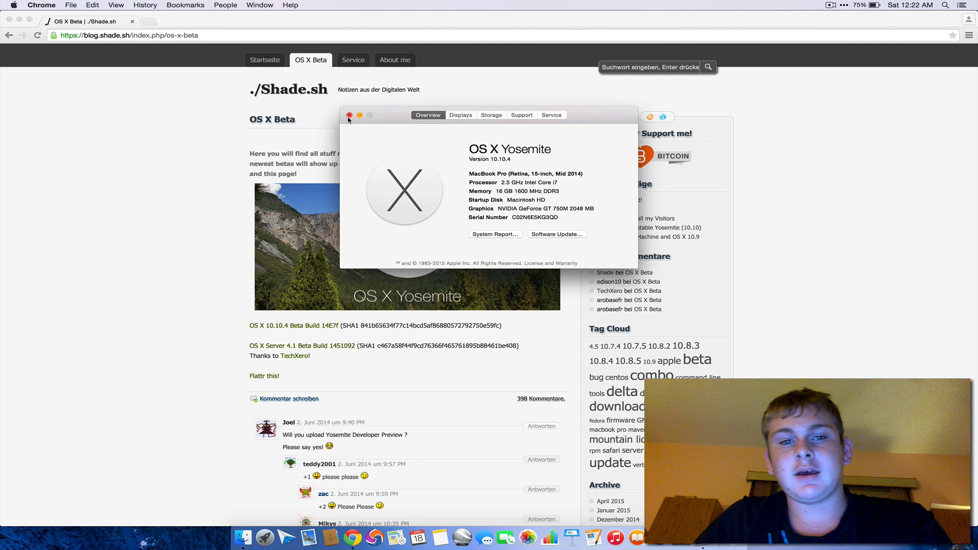
left_click(349, 115)
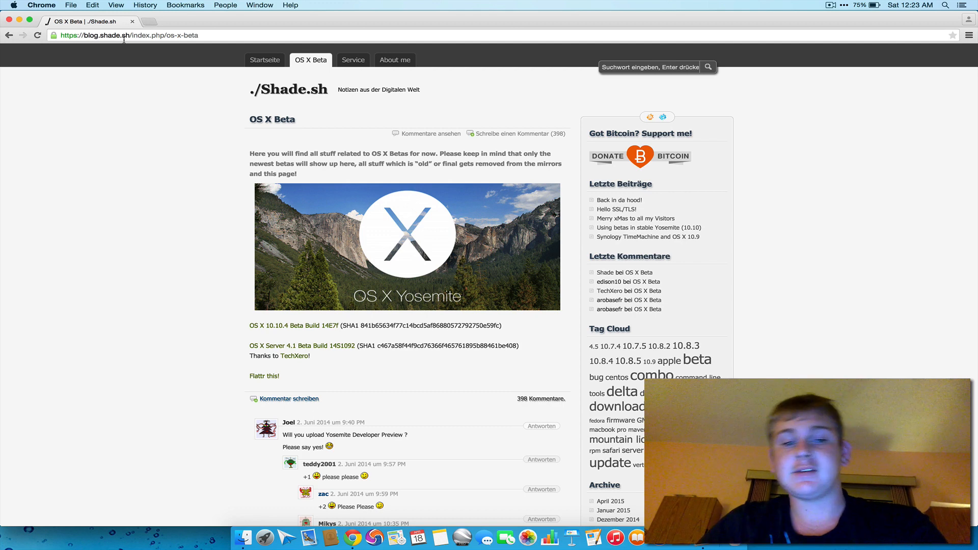
mouse_move(138, 269)
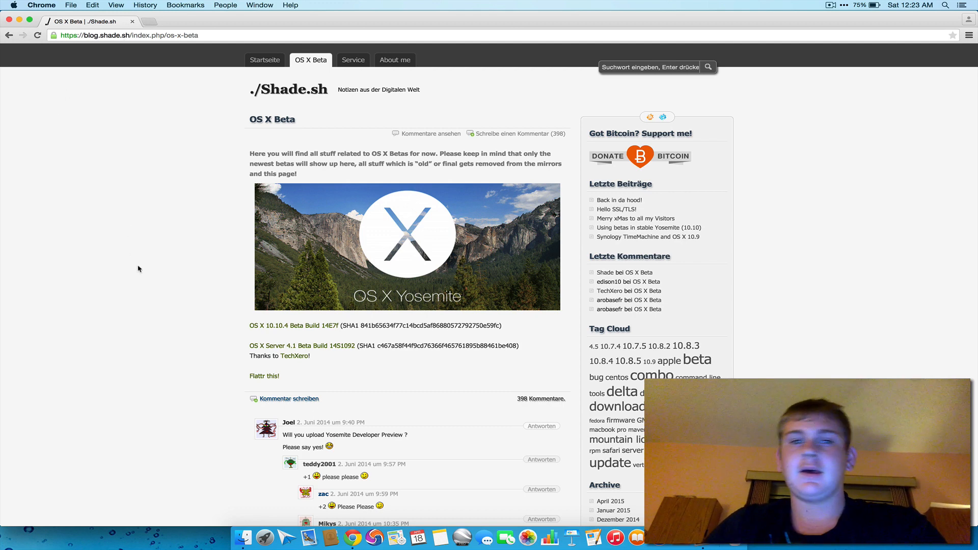
mouse_move(506, 205)
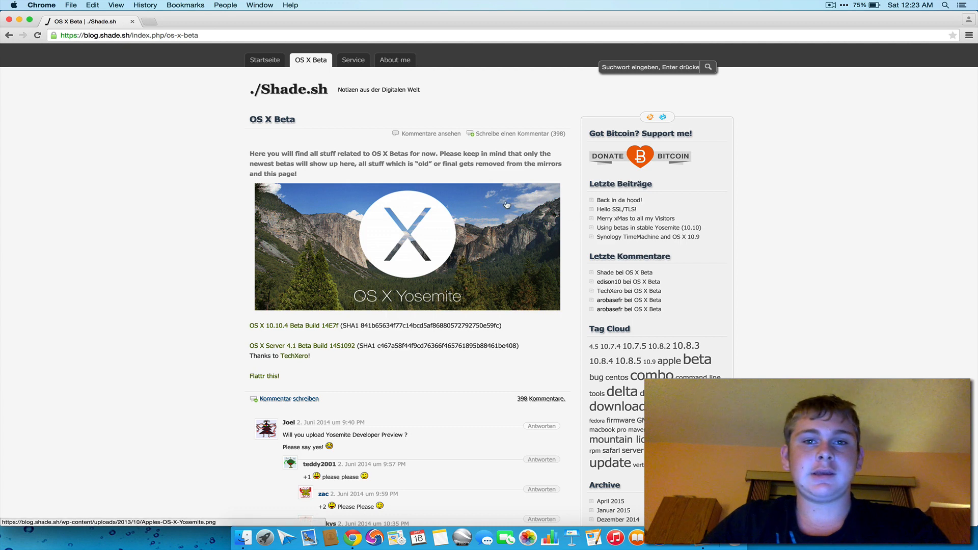